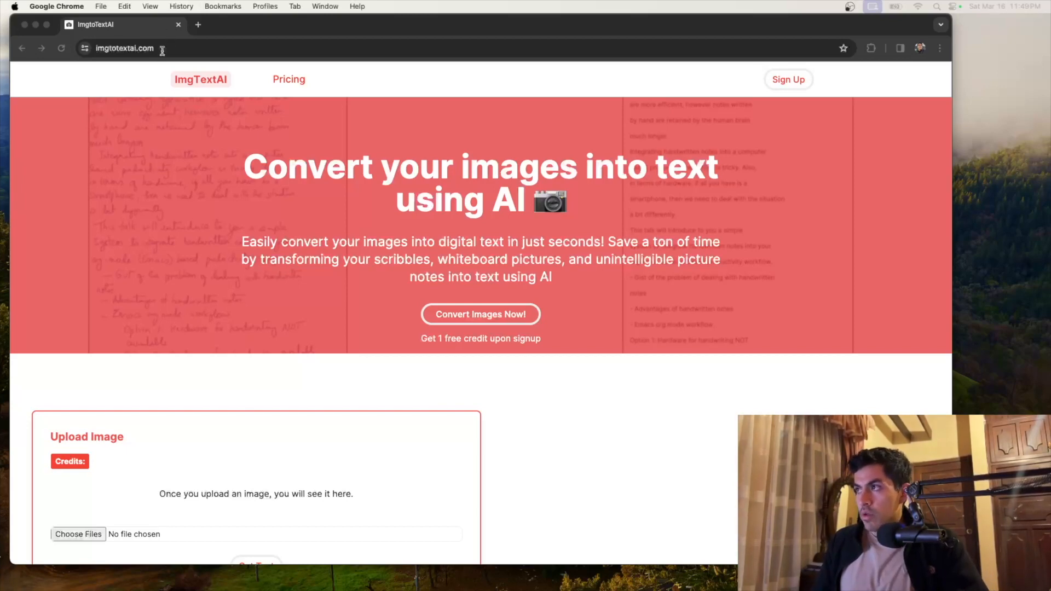
- Select the imgtotextai.com URL in Chrome's address bar for copying
left_click(131, 48)
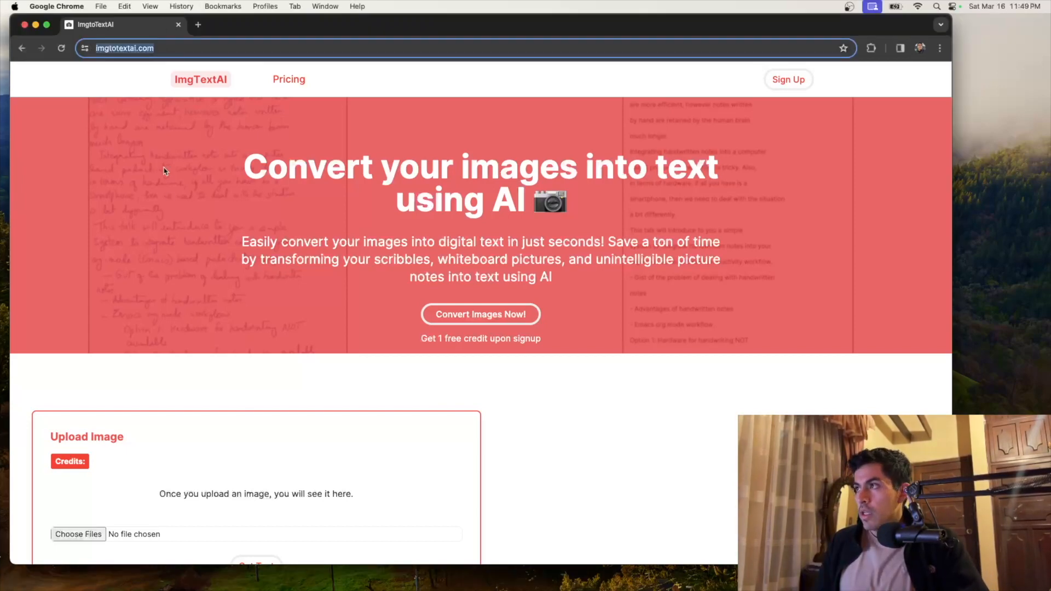
mouse_move(247, 169)
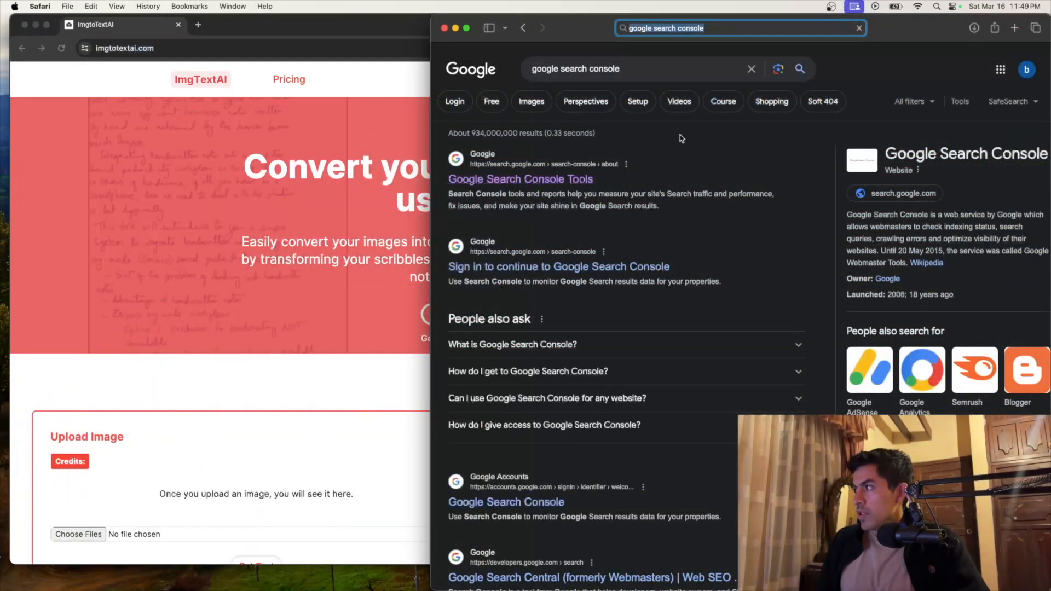
- Open the Google Search Console result from the Google search
left_click(520, 180)
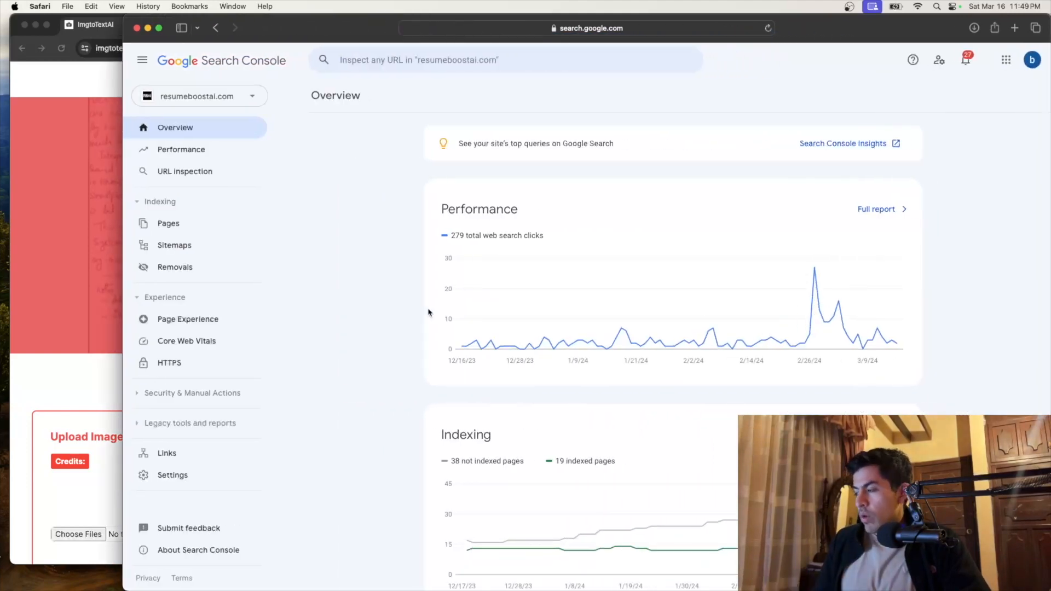
mouse_move(580, 326)
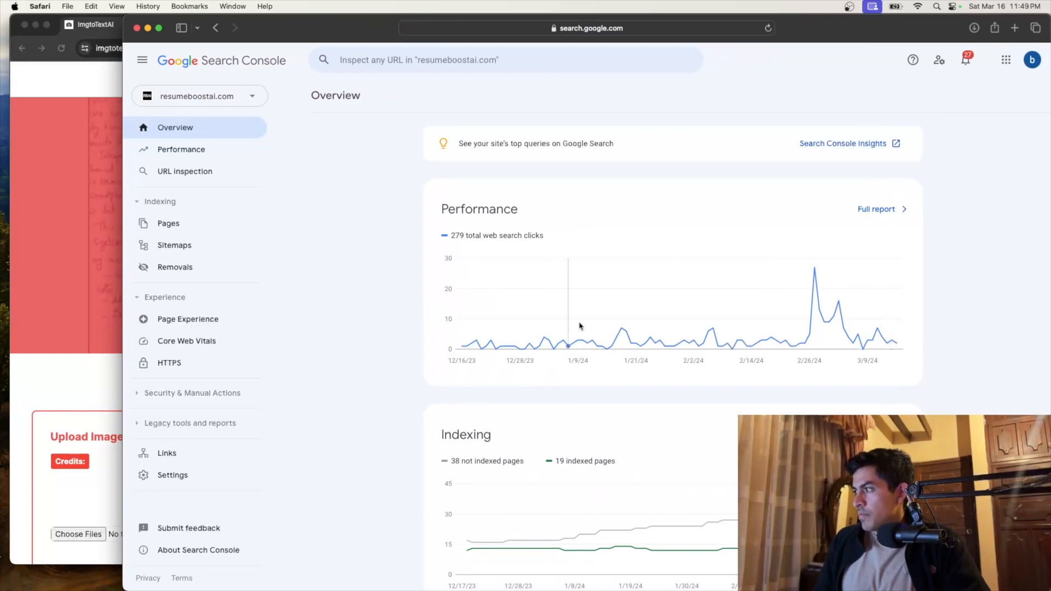
mouse_move(261, 103)
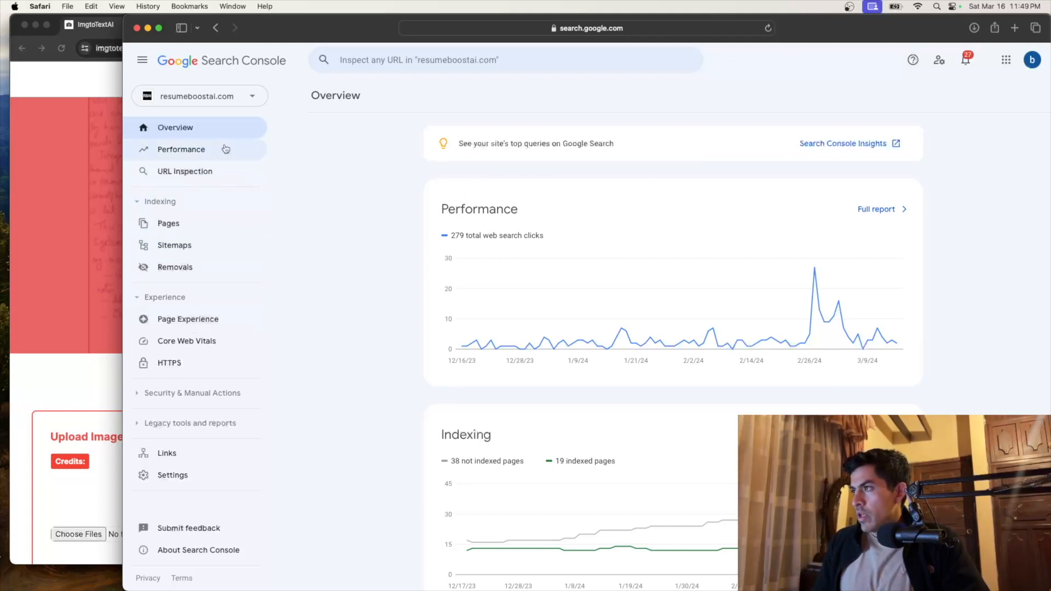
- Show the account's property list from the Search Console property selector
left_click(199, 97)
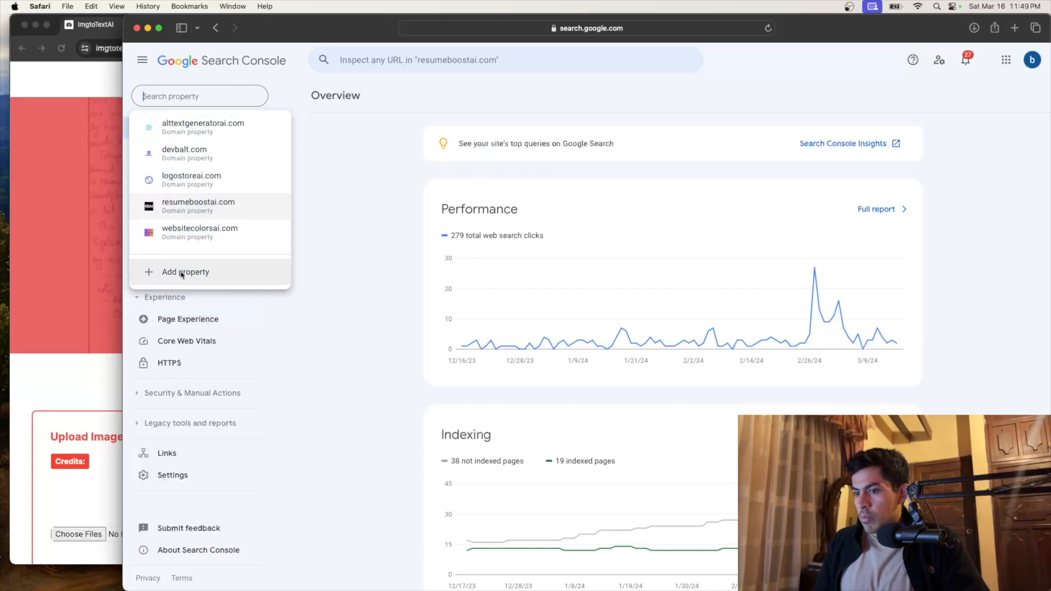
- Add imgtotextai.com as a new Domain property and continue to verification
left_click(185, 272)
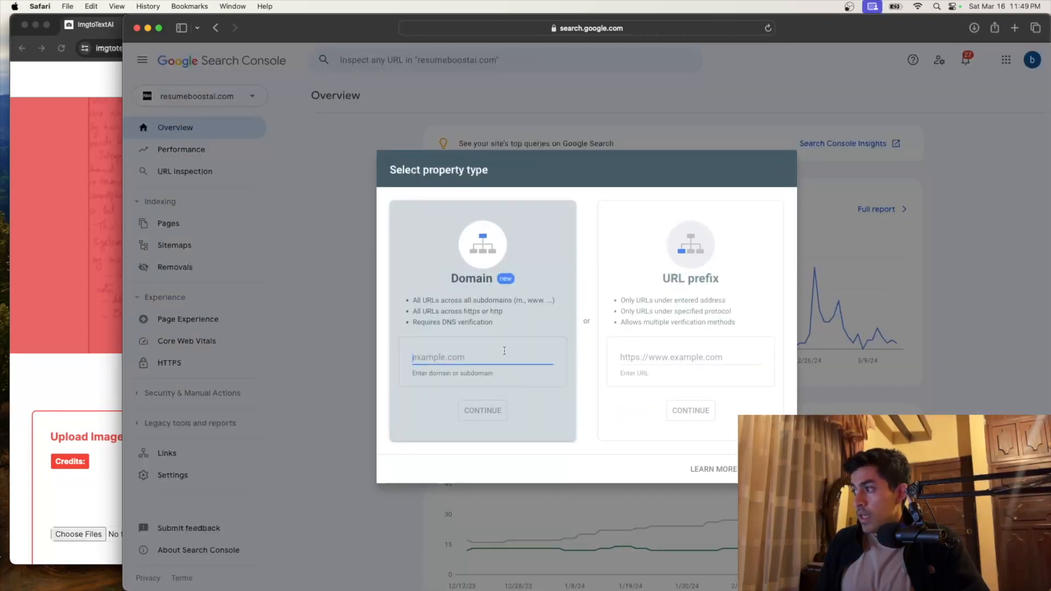
mouse_move(370, 190)
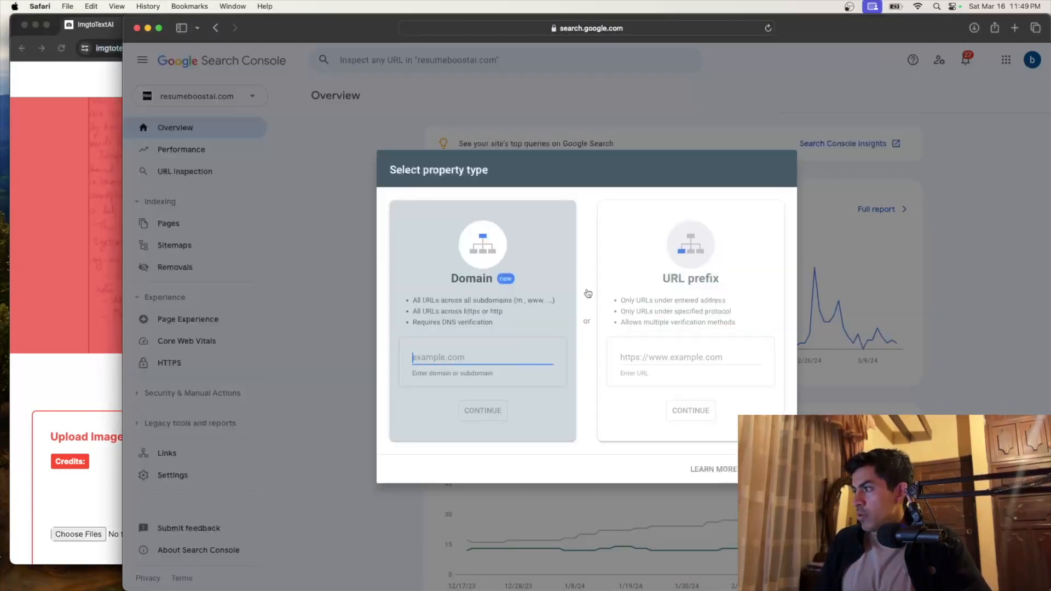
type("https://imgtotextai.com/")
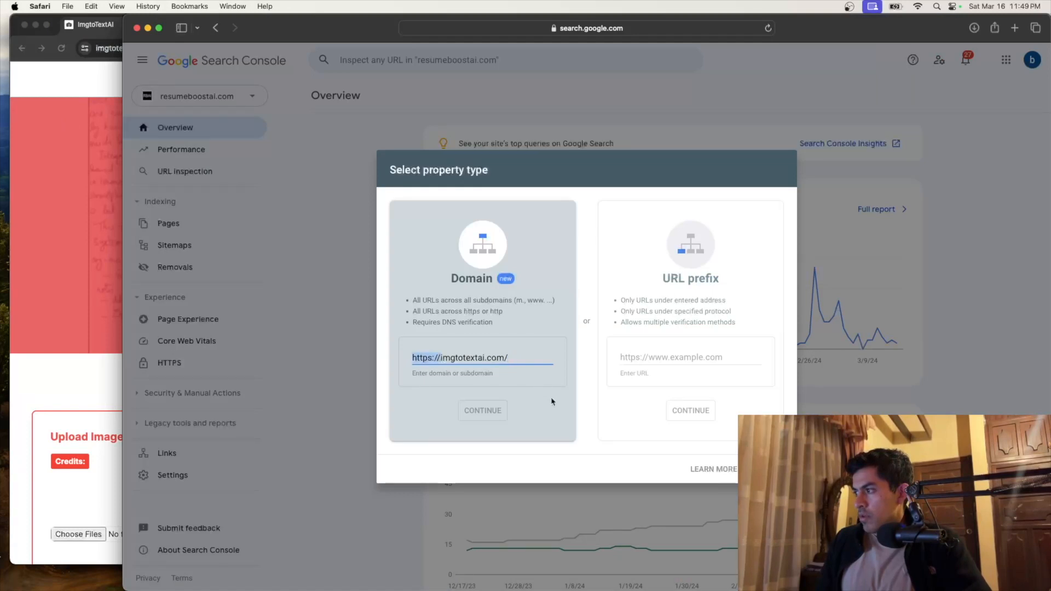
left_click(482, 410)
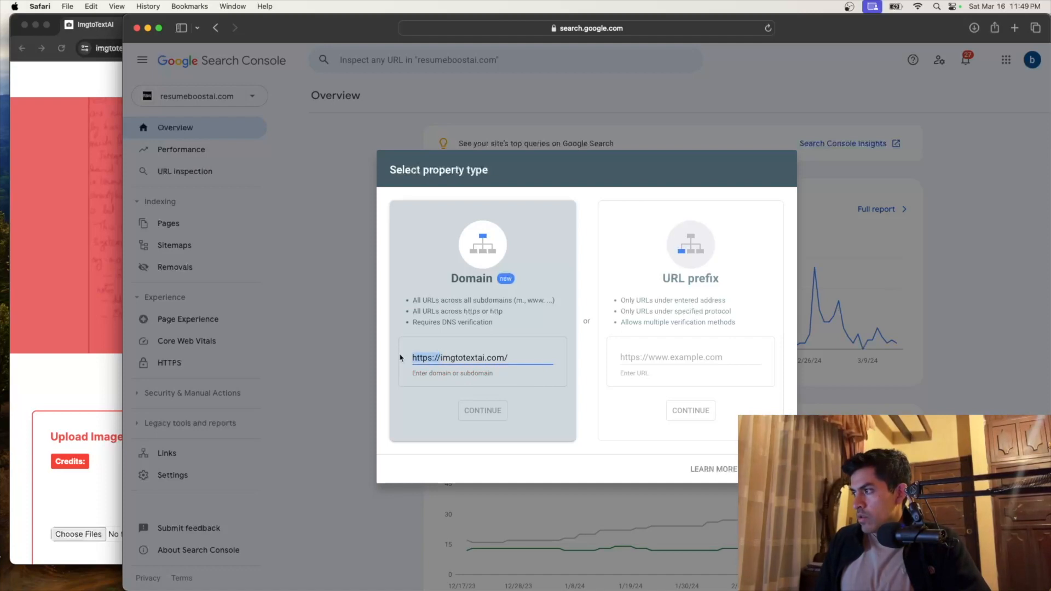
type("imgtotextai.com")
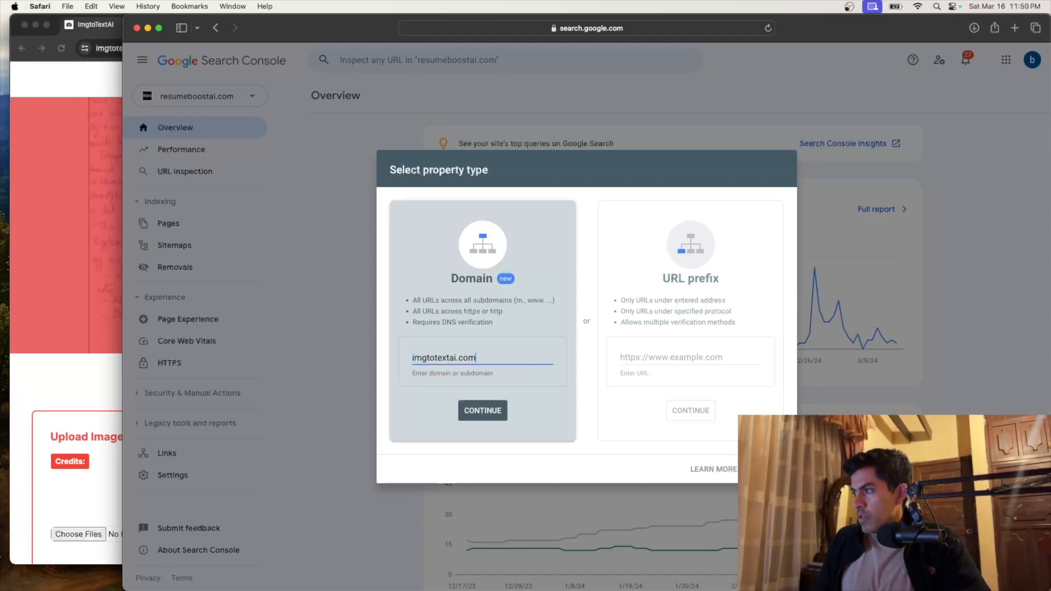
left_click(482, 410)
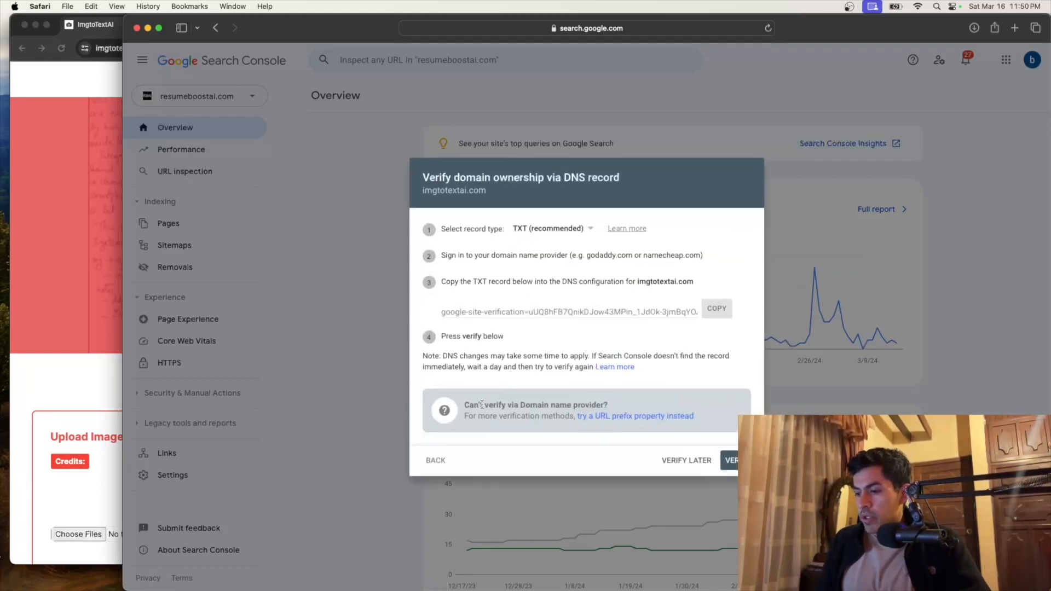
mouse_move(737, 405)
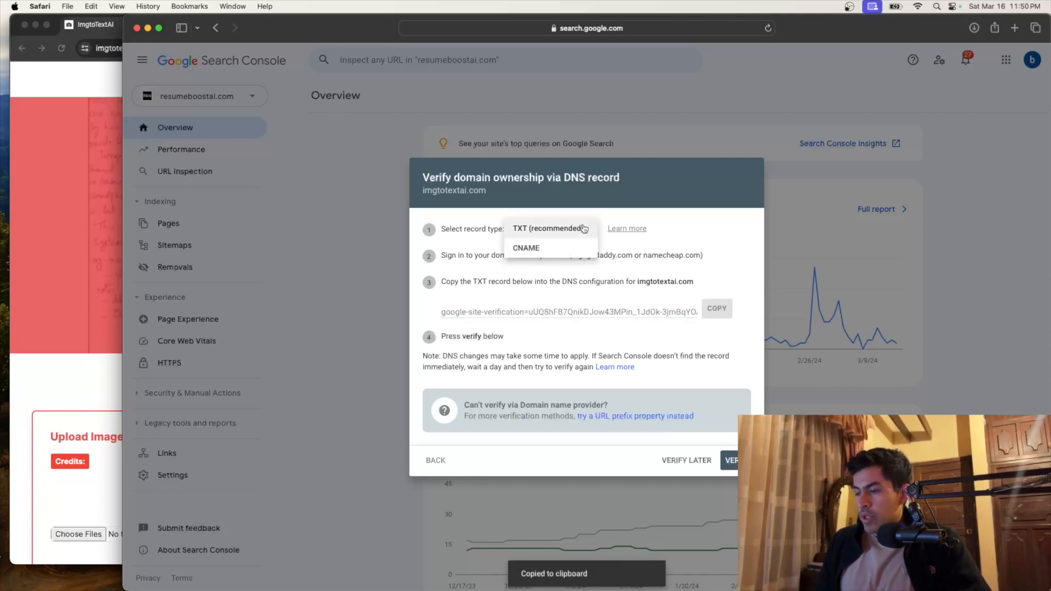
- Review the DNS record type options, keeping TXT for the verification record
left_click(550, 227)
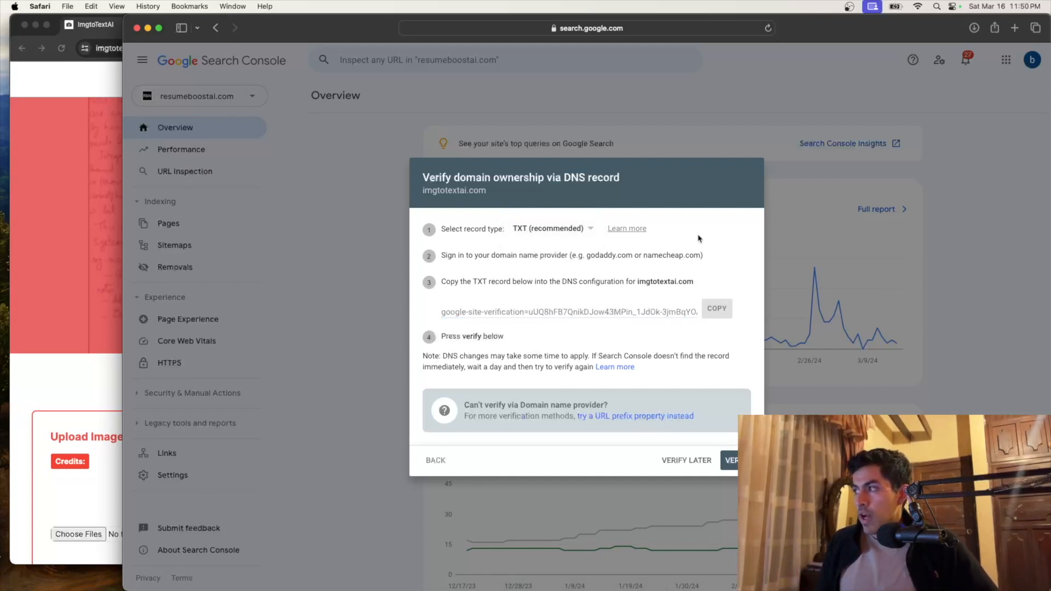
mouse_move(1012, 86)
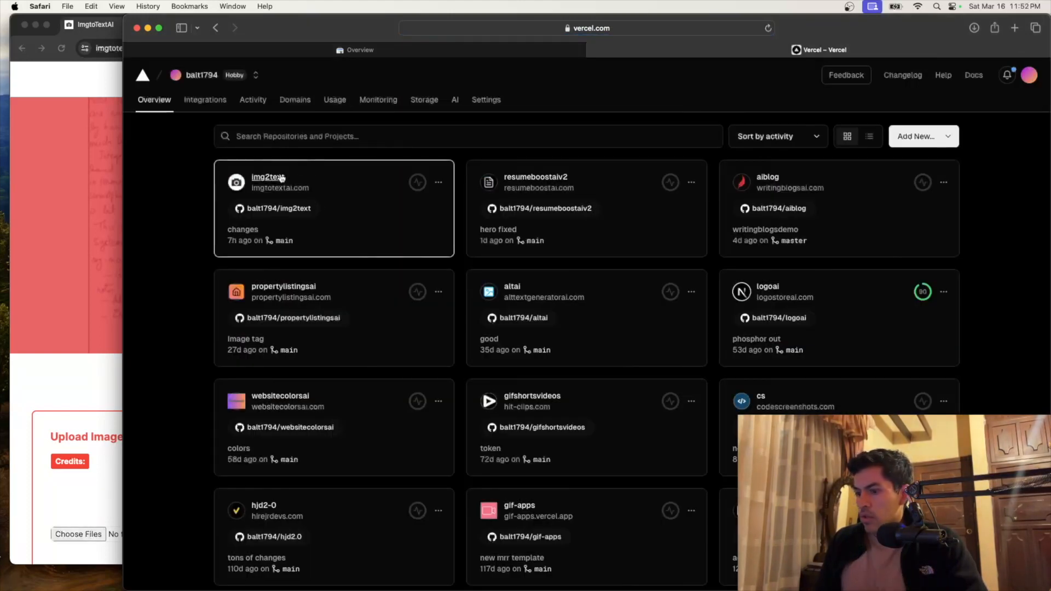
- Check the img2text project's domain settings in Vercel, then return to the projects overview
left_click(266, 177)
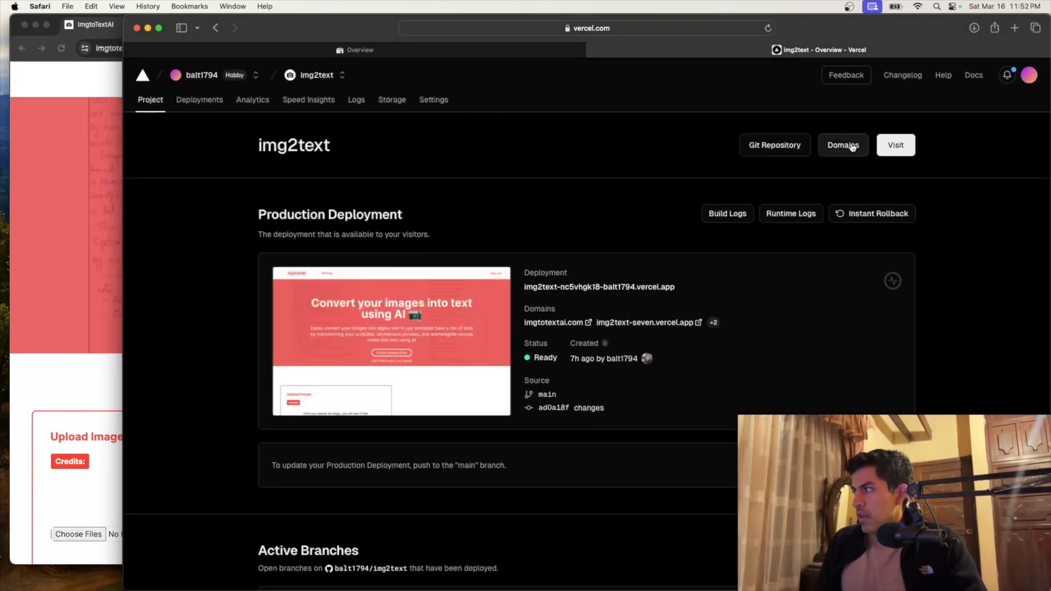
left_click(843, 145)
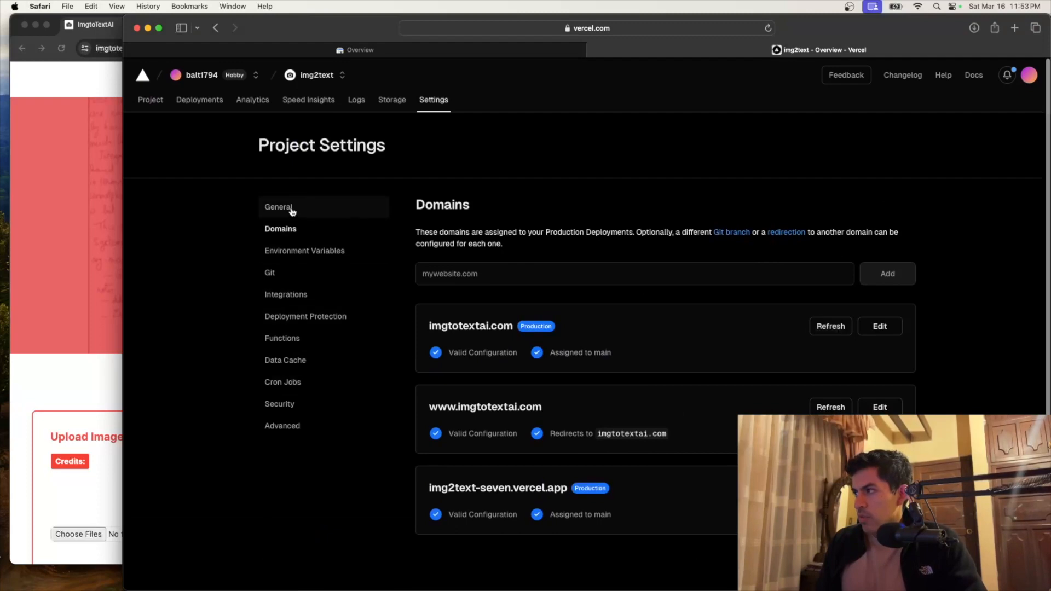
left_click(279, 207)
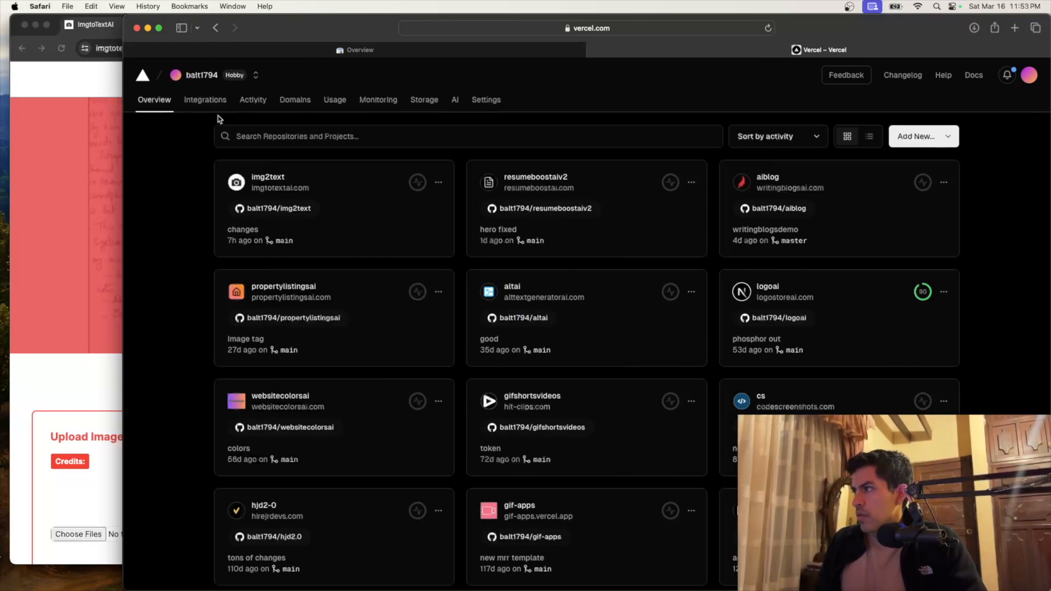
mouse_move(295, 103)
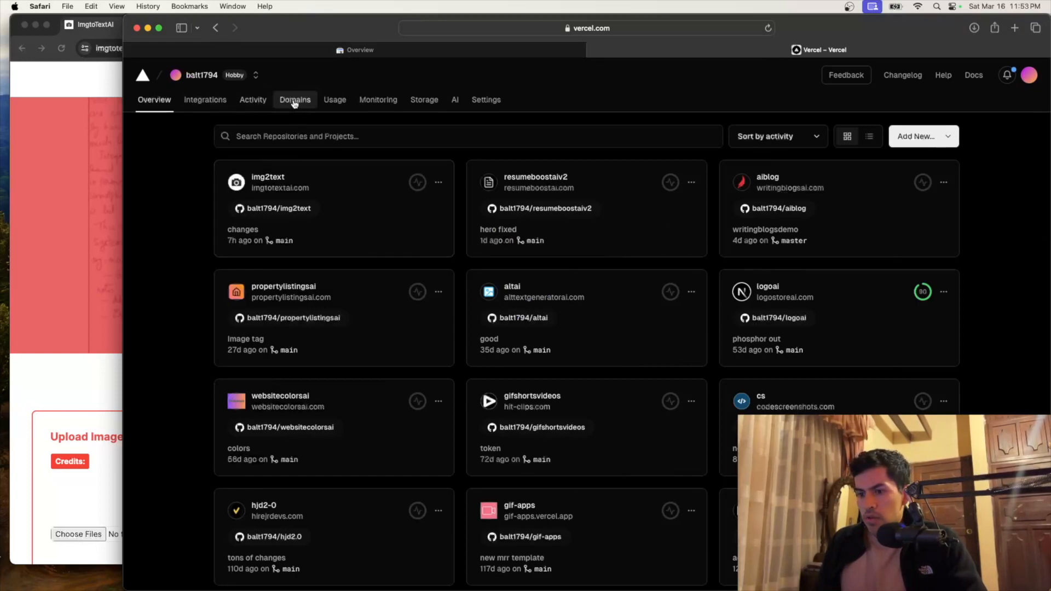
- Create a TXT DNS record for imgtotextai.com in Vercel holding the google-site-verification code
left_click(295, 99)
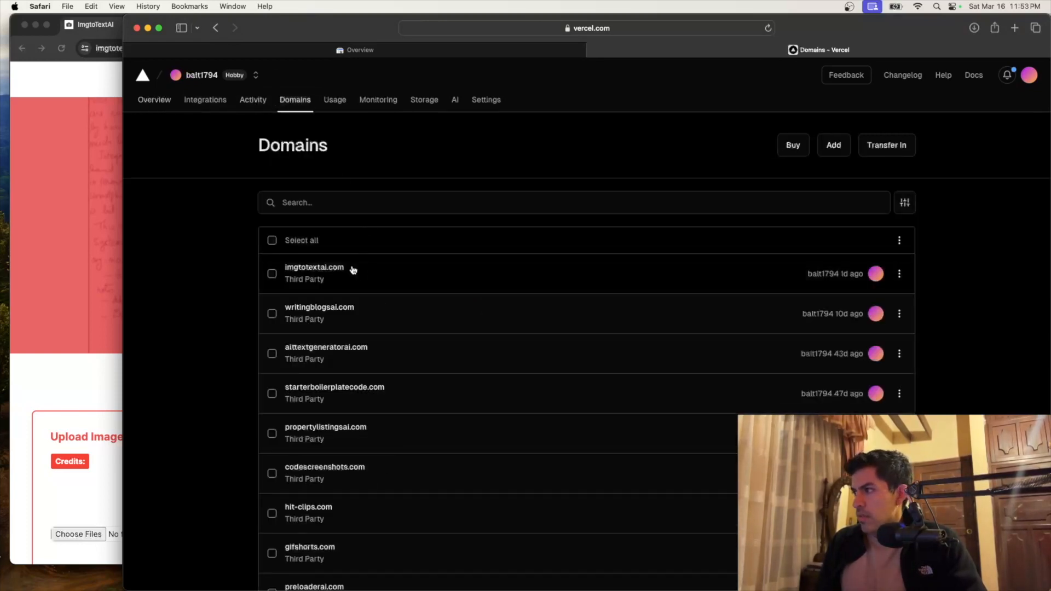
left_click(314, 268)
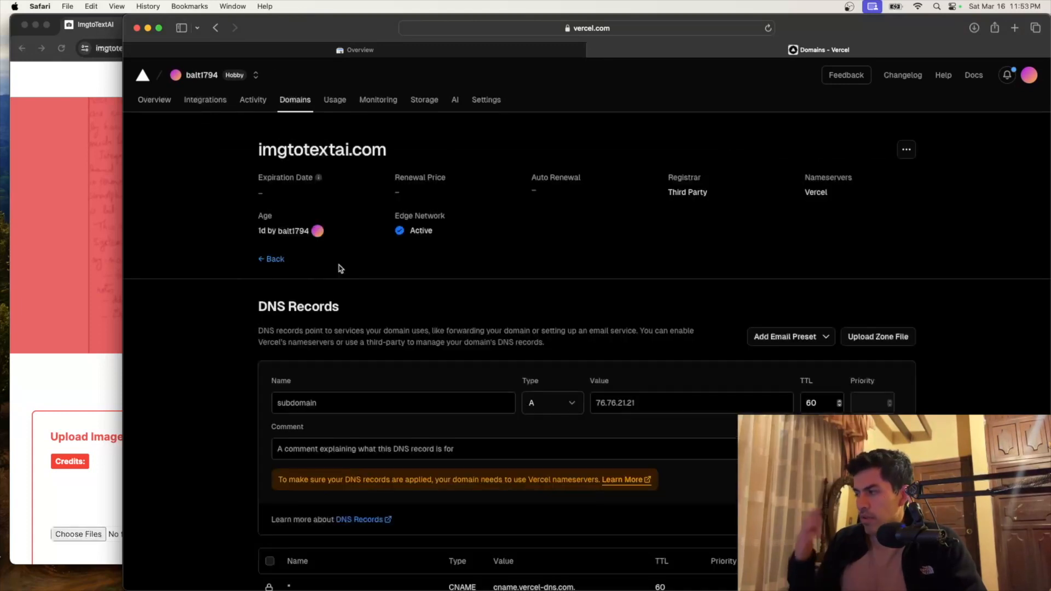
scroll("down", 3)
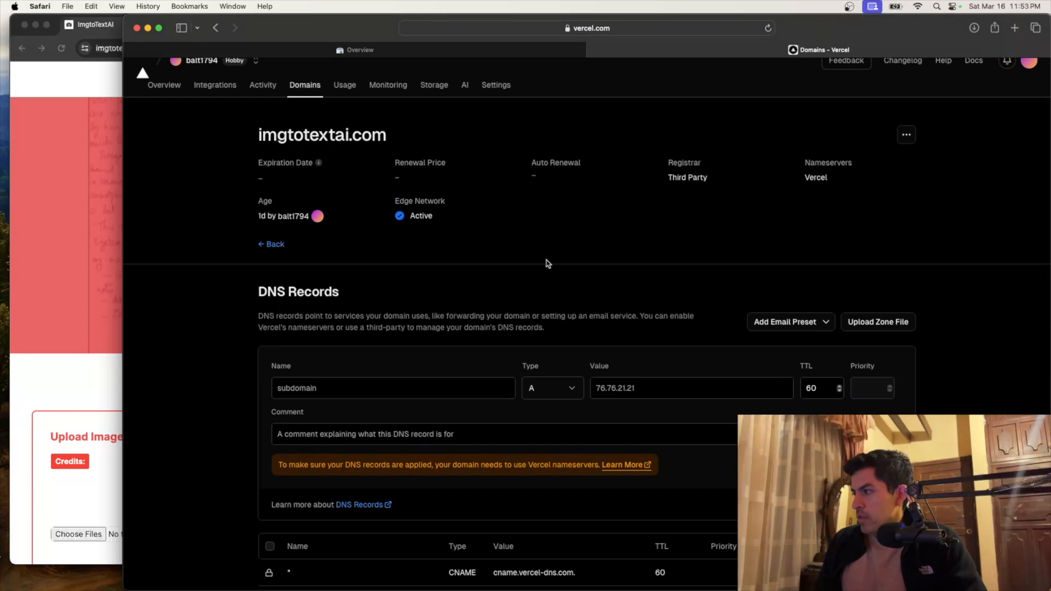
left_click(551, 388)
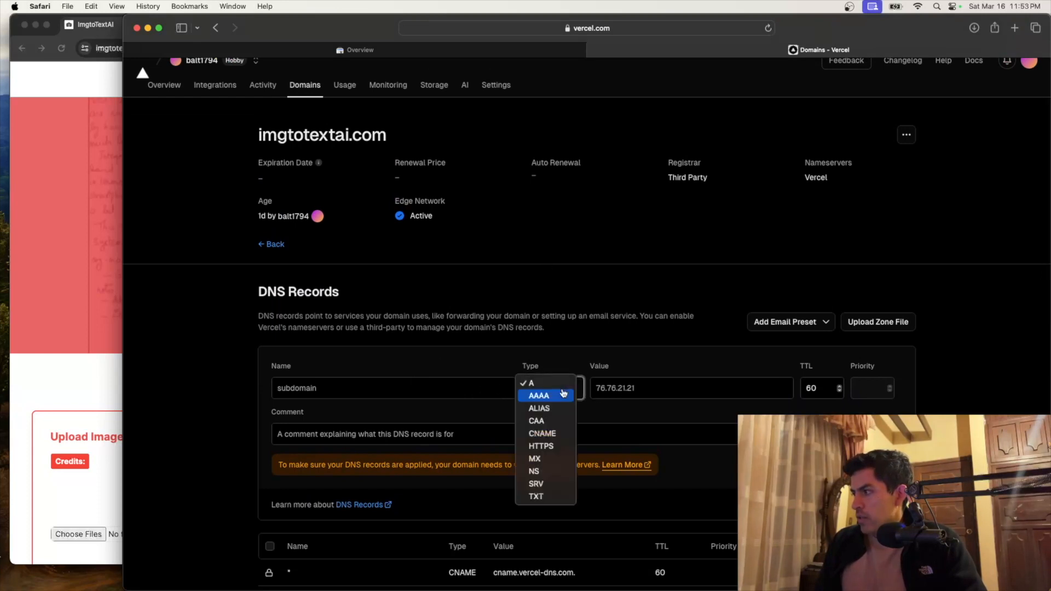
mouse_move(539, 496)
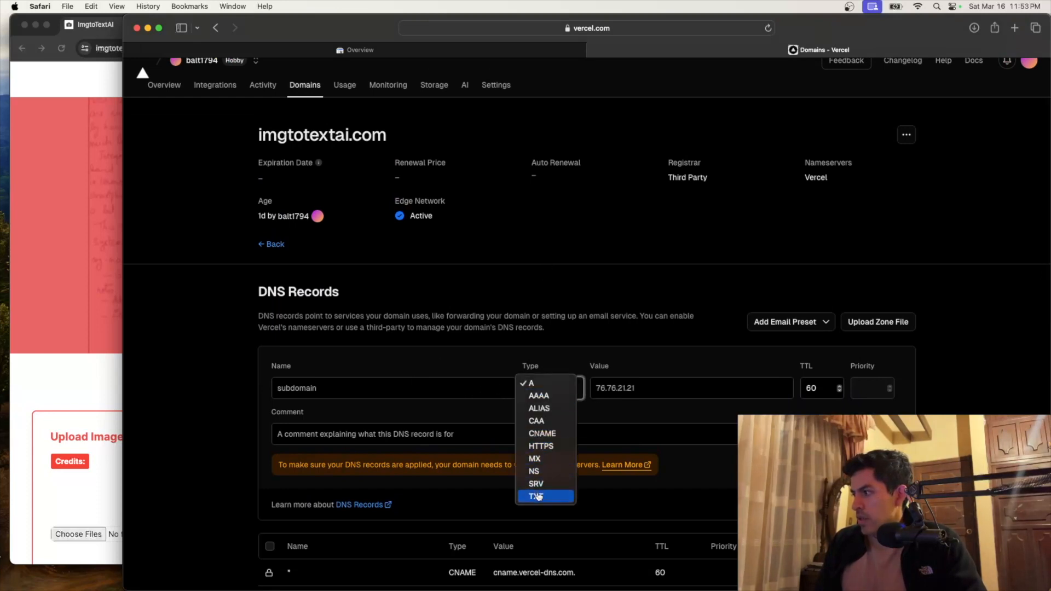
left_click(536, 496)
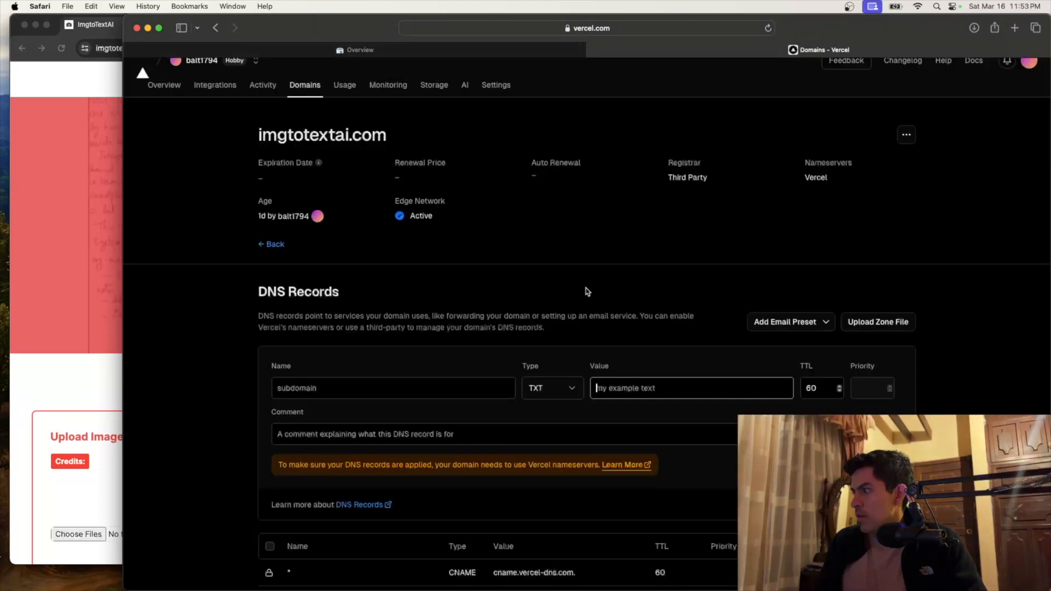
type("uUQ8hFB7QnikDJow43MPin_1JdOk-3jmBqYOA-frf2E")
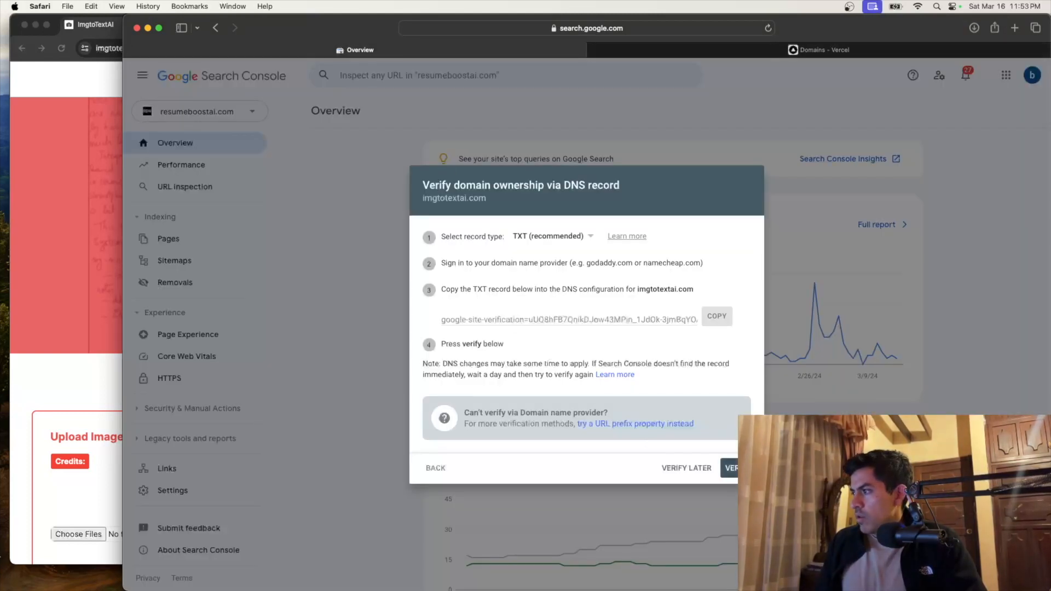
- Verify ownership of imgtotextai.com via DNS and dismiss the Ownership verified message
left_click(734, 468)
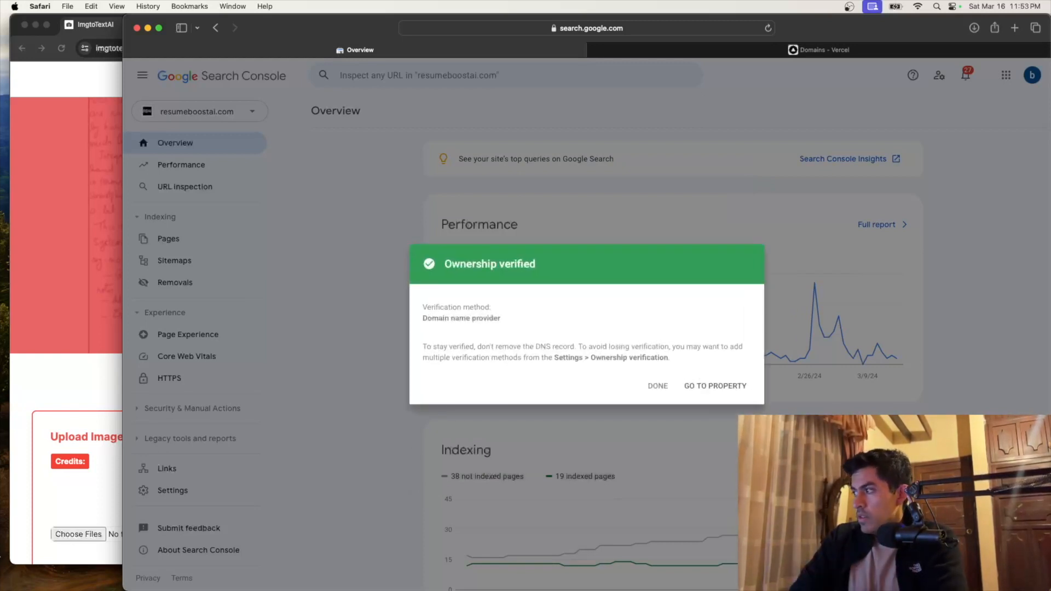
mouse_move(665, 390)
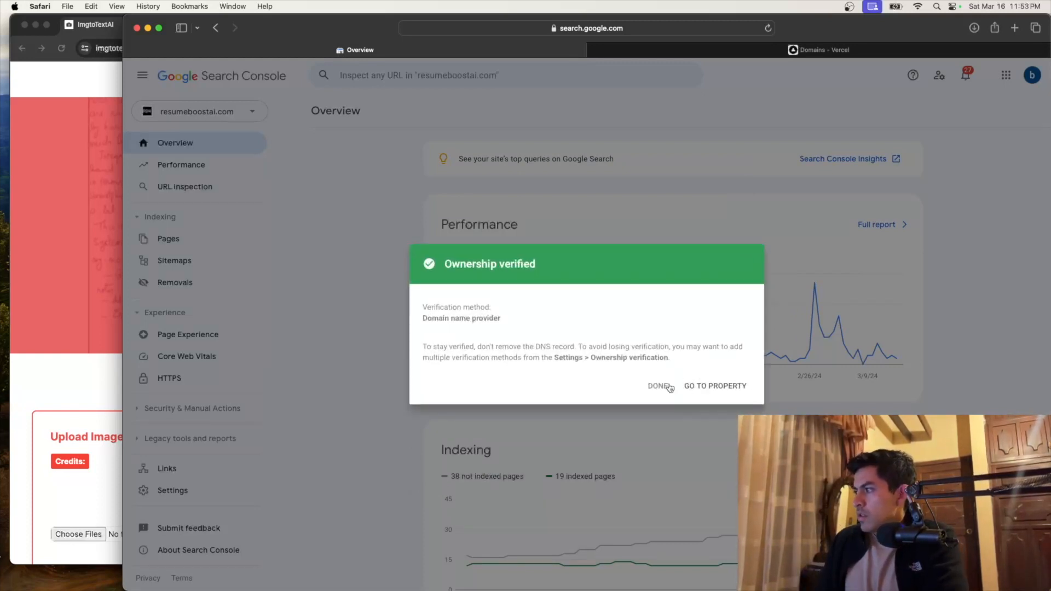
left_click(656, 385)
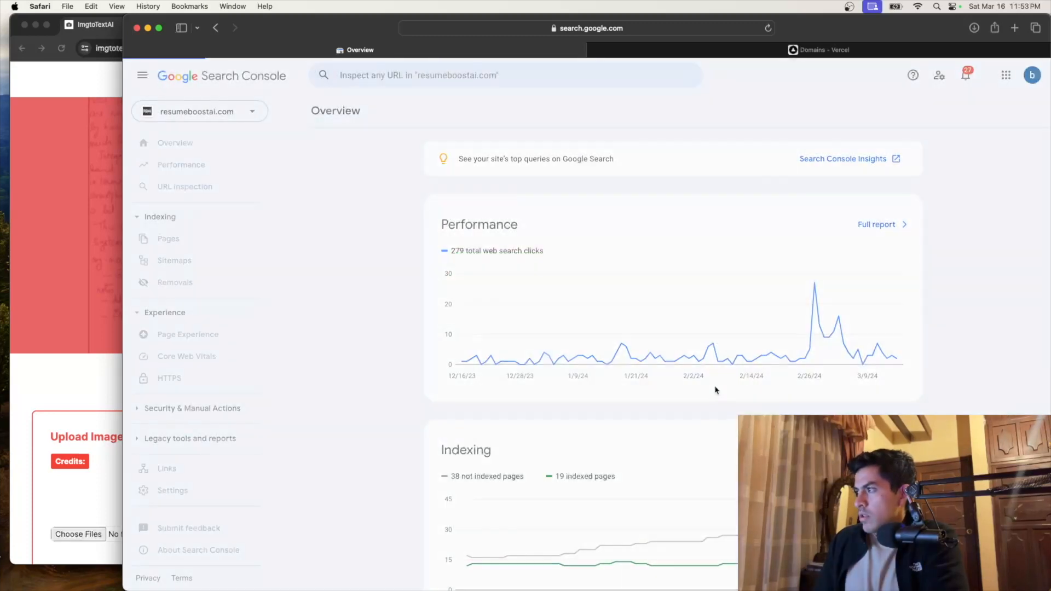
- Scroll through the imgtotextai.com overview's still-processing Experience and Enhancements sections
left_click(199, 111)
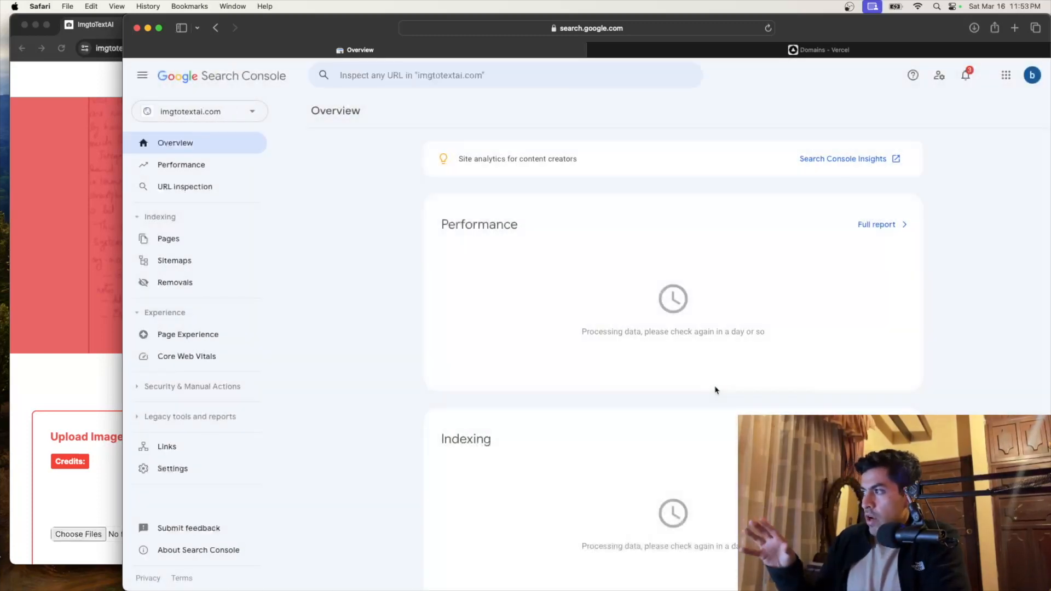
mouse_move(652, 456)
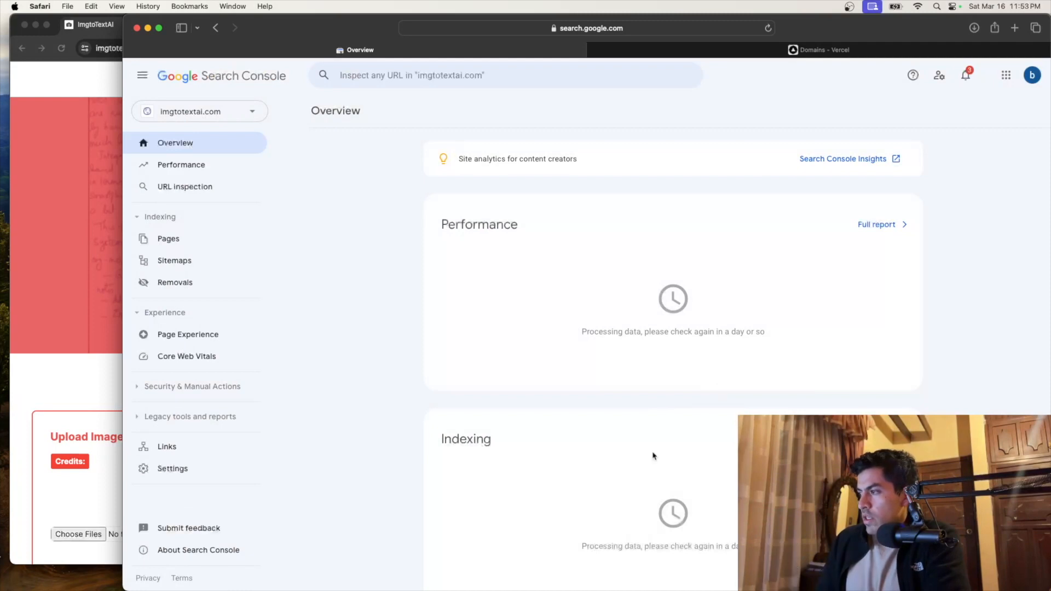
scroll("down", 3)
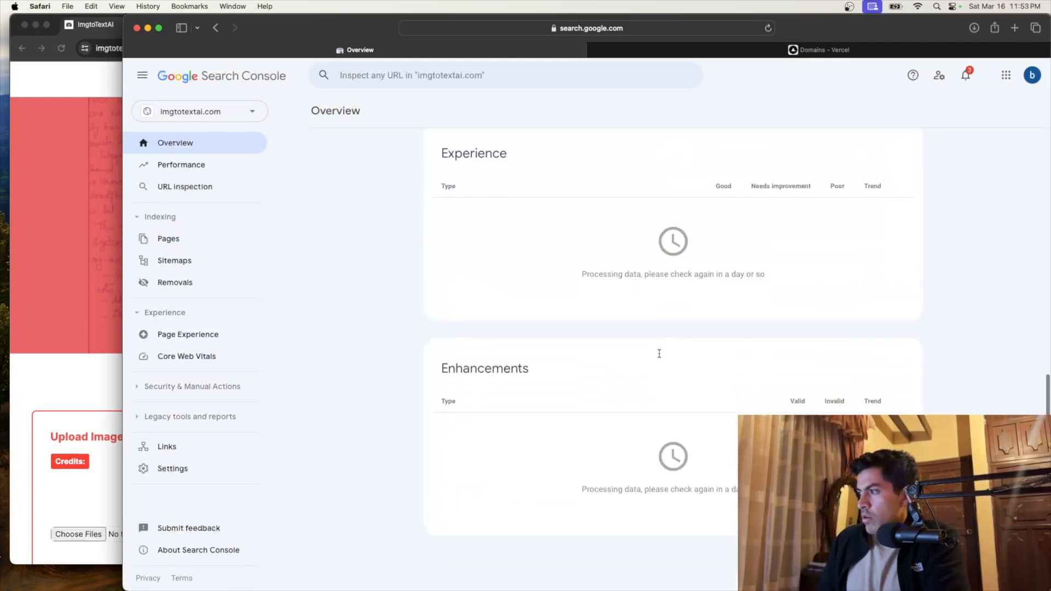